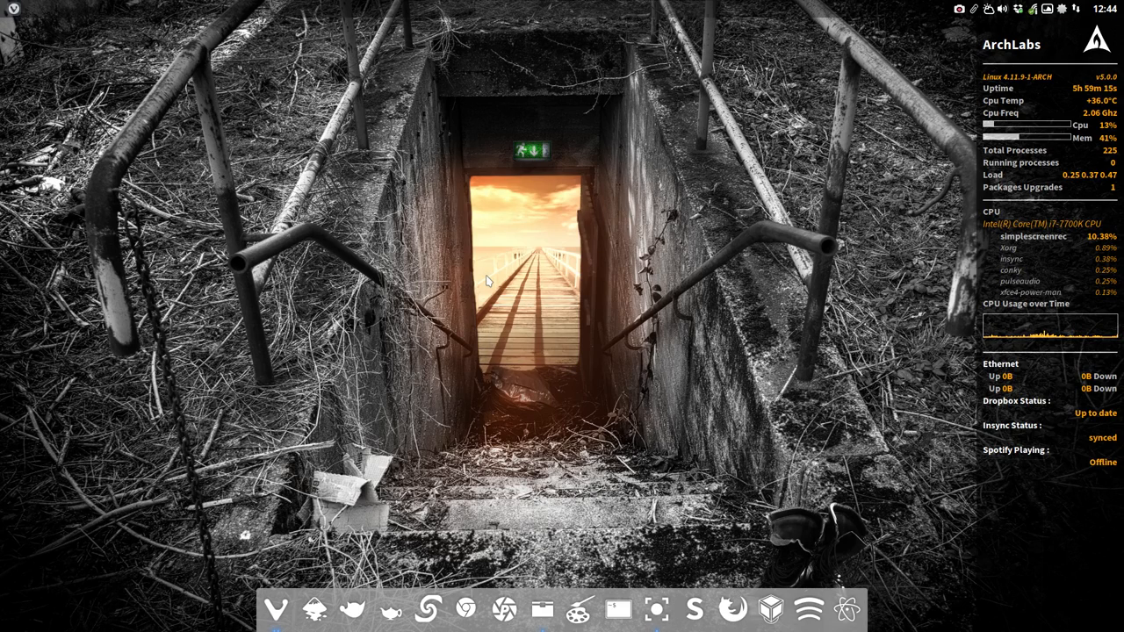
Close the terminal and select Sardi Ghost Flexible in the Icons theme list.
click(618, 609)
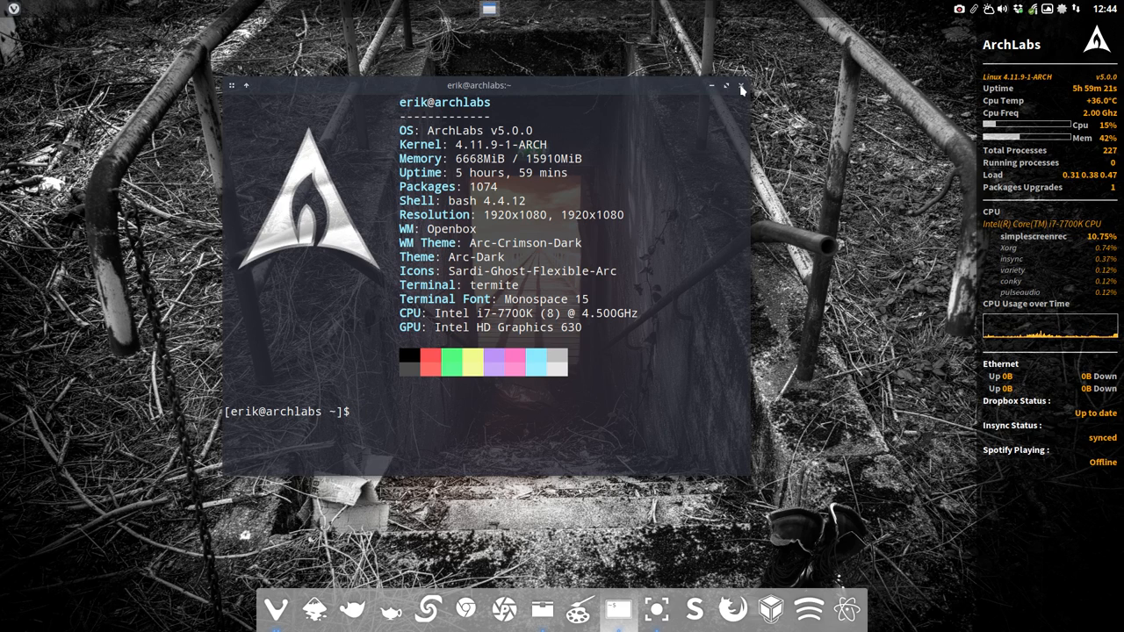
click(742, 86)
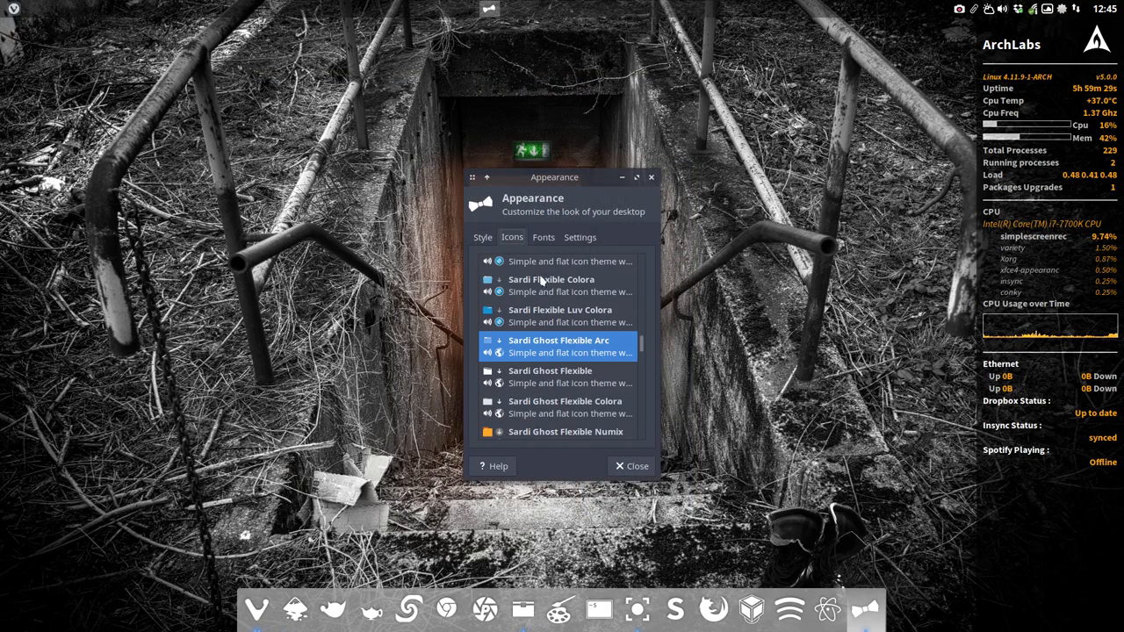
click(551, 375)
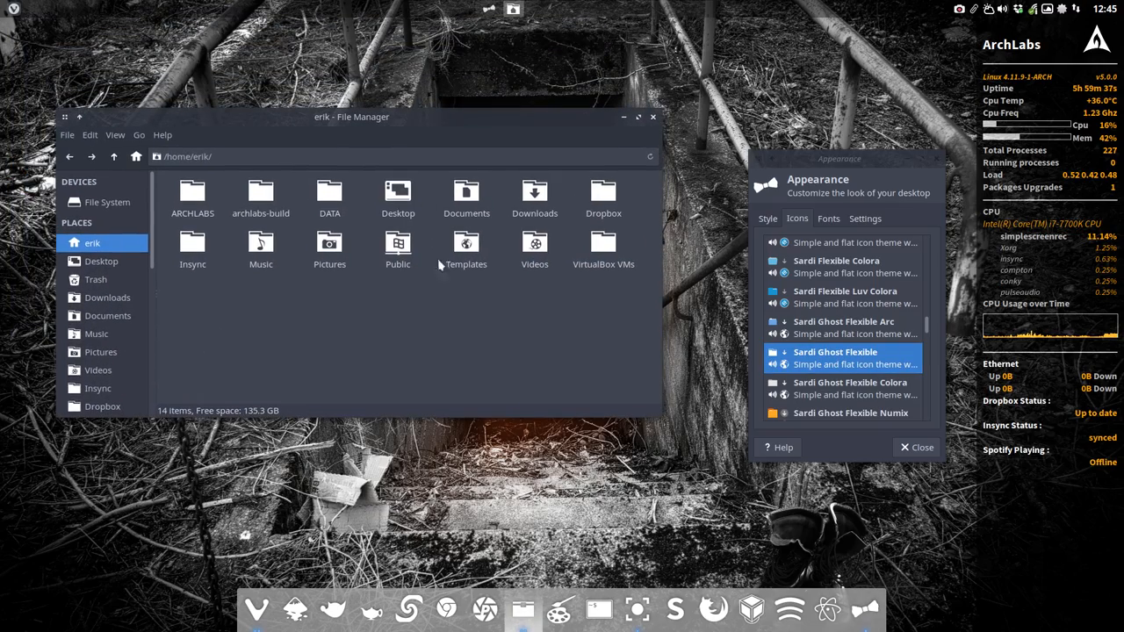
mouse_move(490, 329)
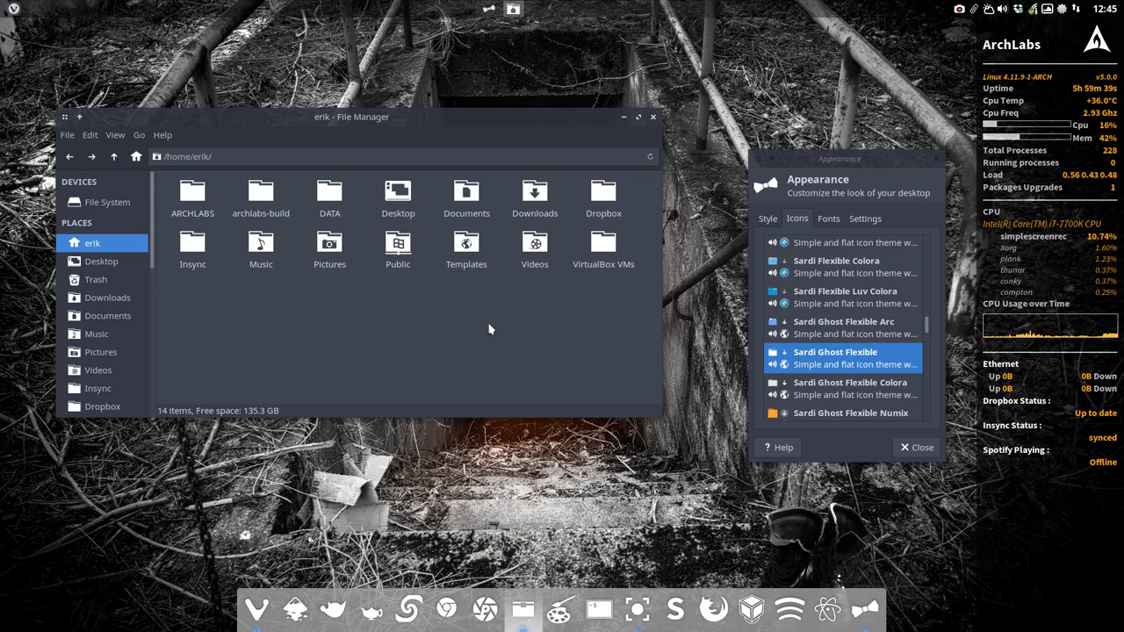
mouse_move(230, 185)
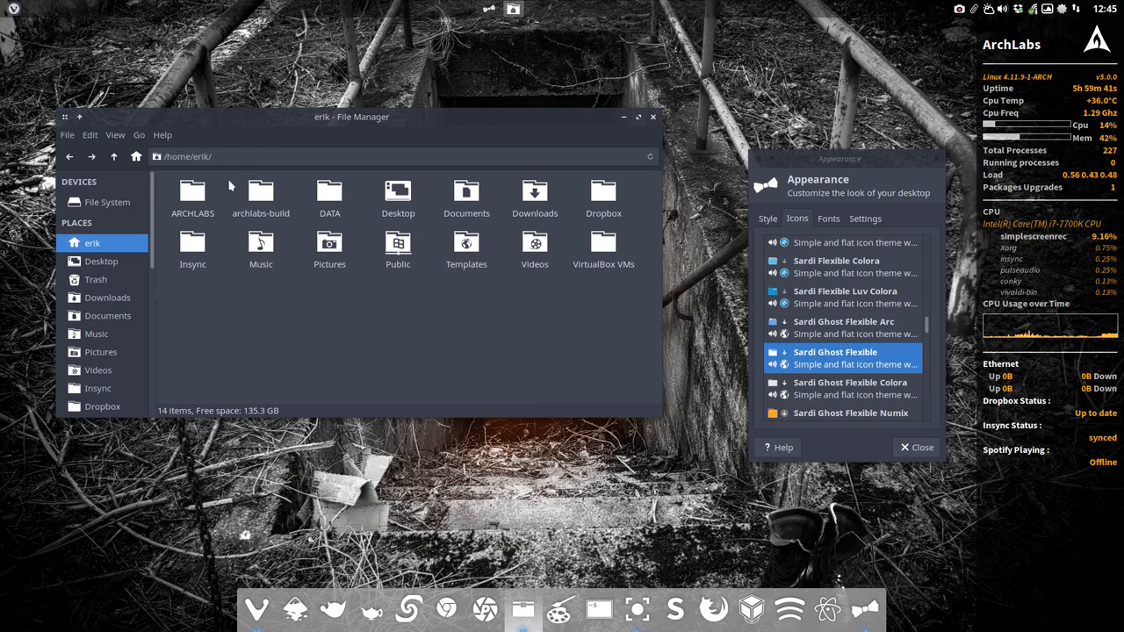
mouse_move(895, 394)
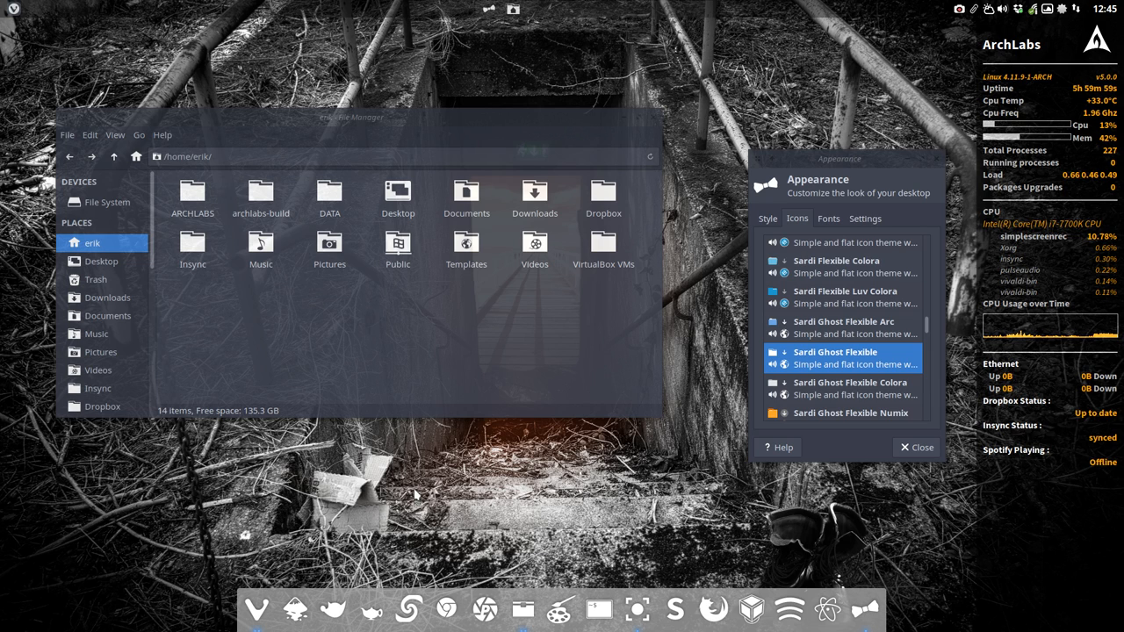
Preview Sardi Ghost Flexible Arc, then plain Sardi Ghost Flexible, then settle on Numix.
click(843, 327)
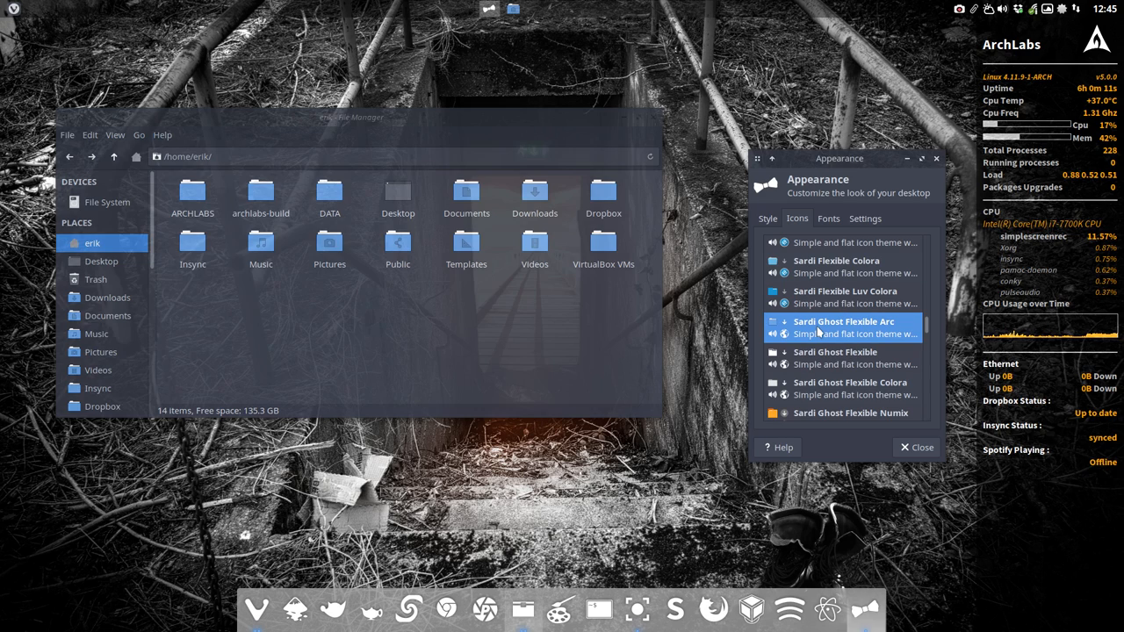
click(834, 357)
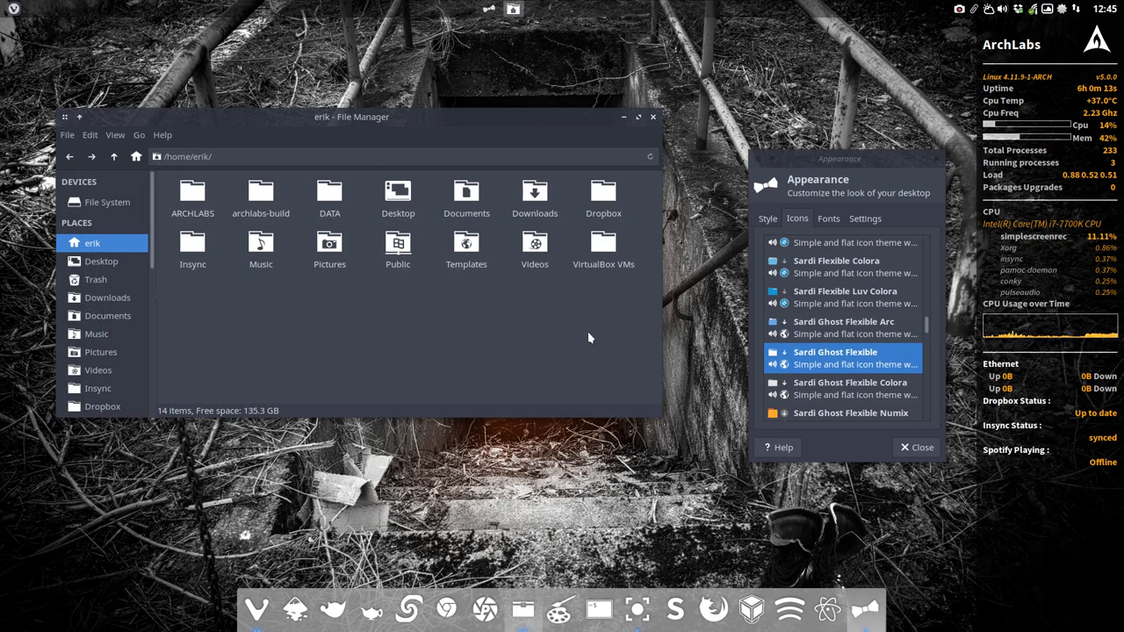
click(849, 388)
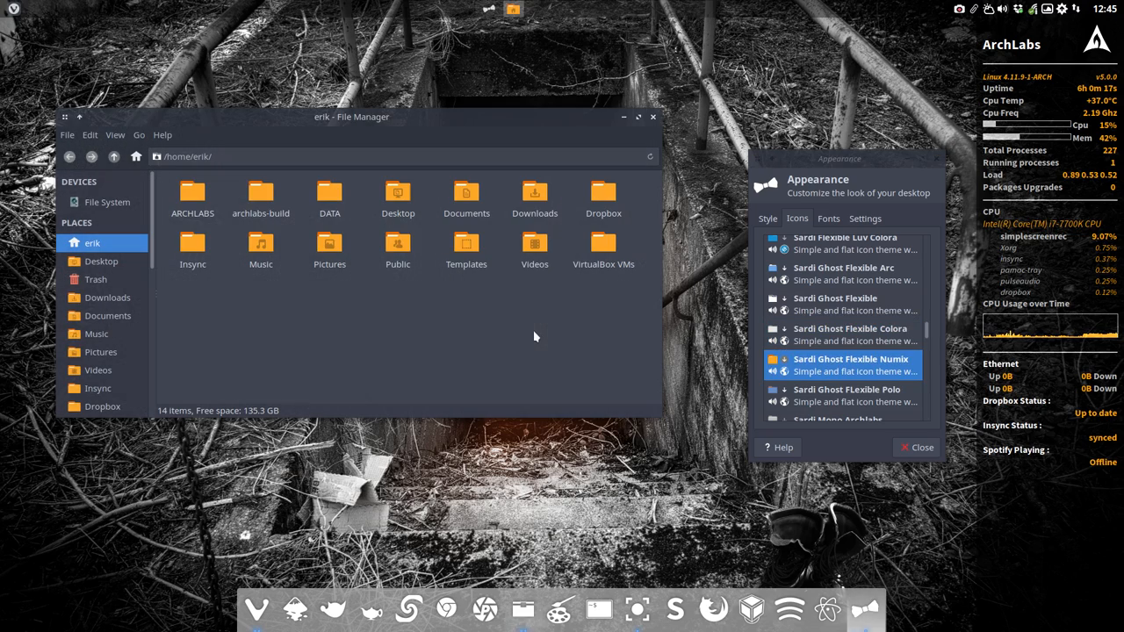
click(847, 389)
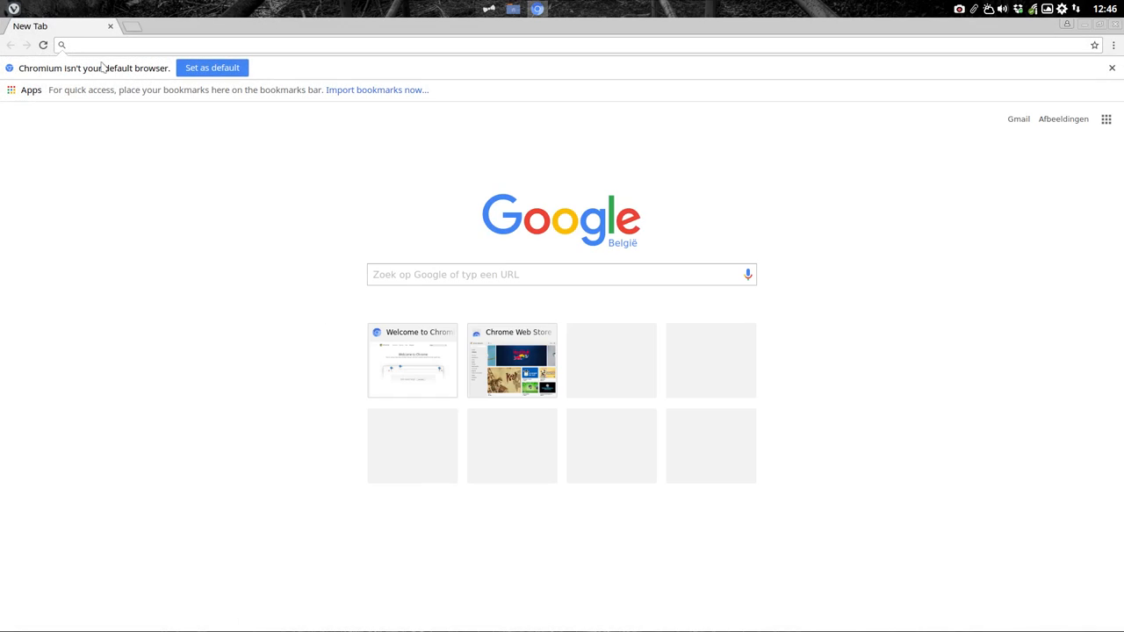
Search Google for 'github erik dubois' and open his GitHub repositories list.
text(github erik dubois)
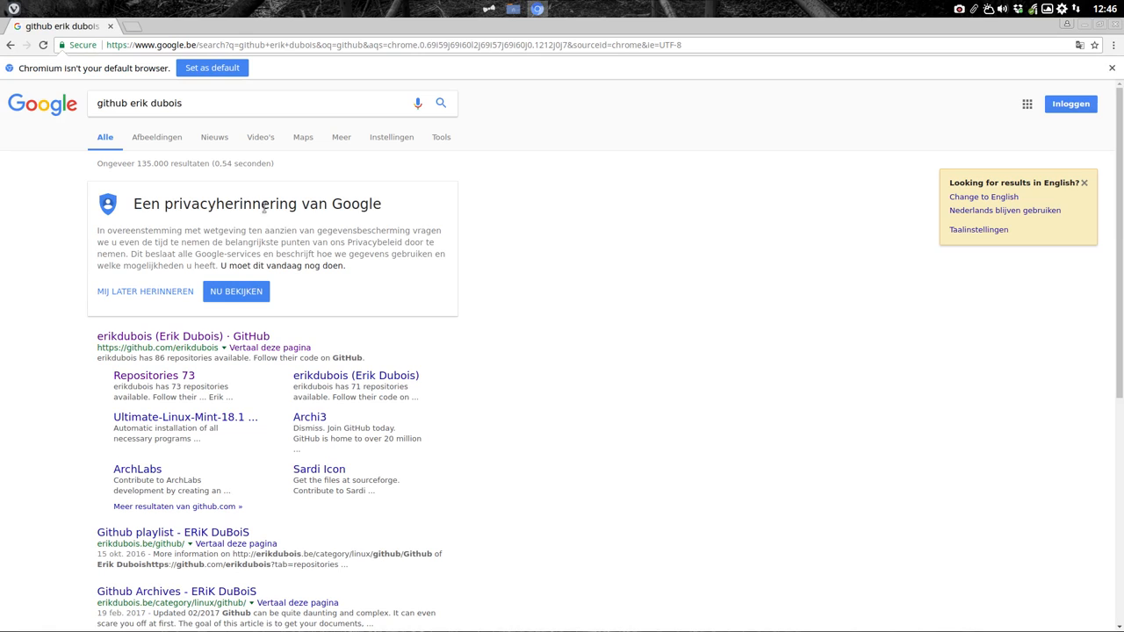
click(183, 336)
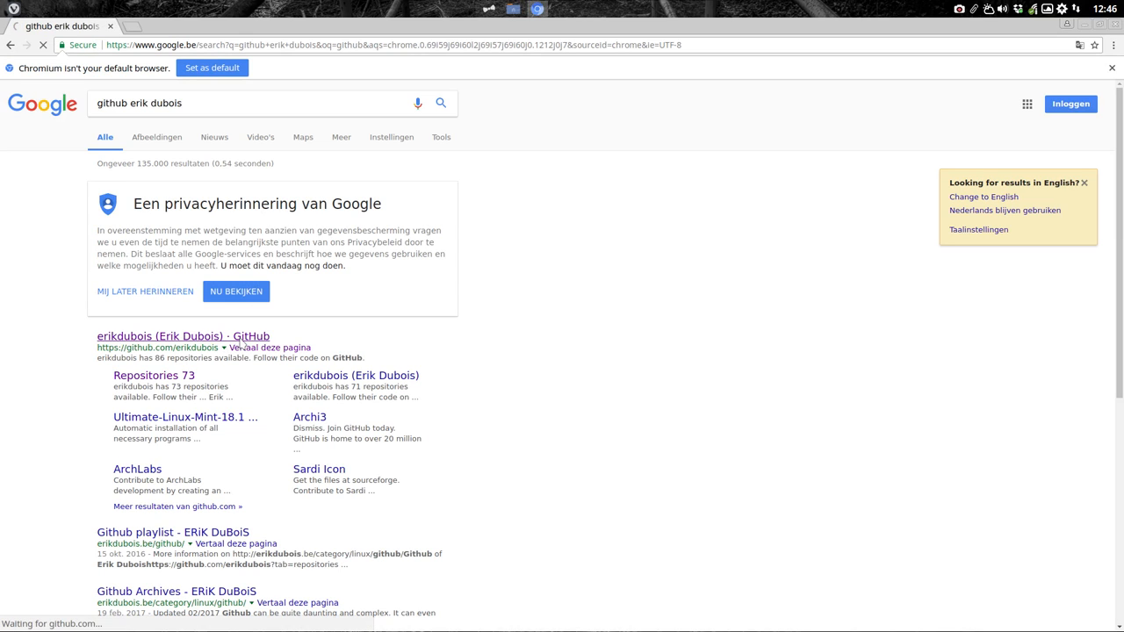
click(183, 336)
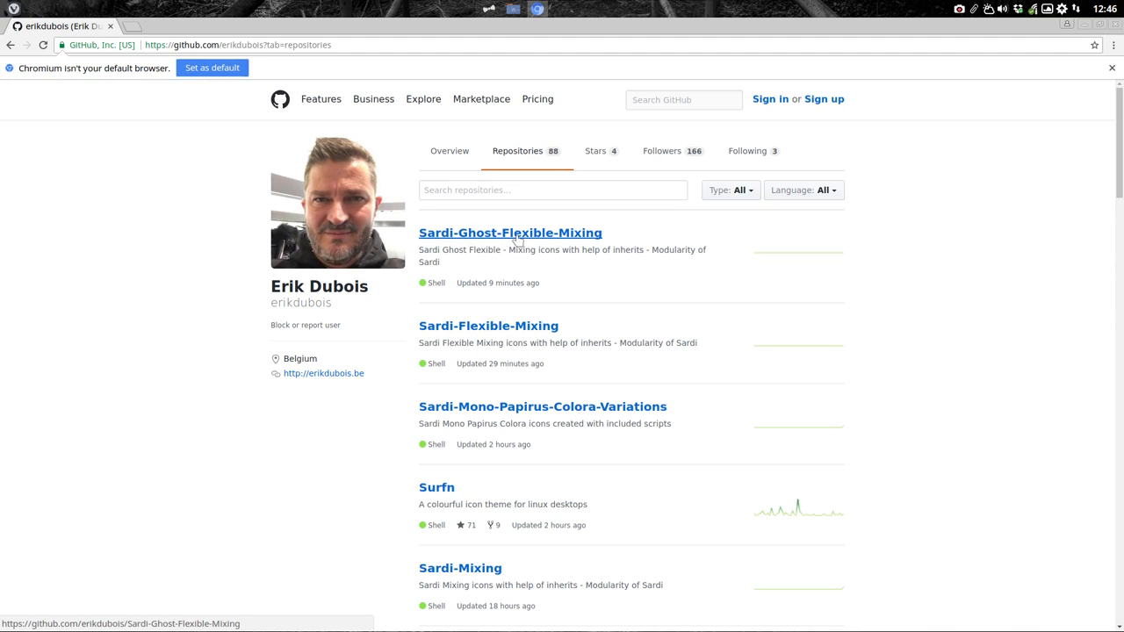
Open the Sardi-Ghost-Flexible-Mixing repository and download it as a ZIP.
click(509, 233)
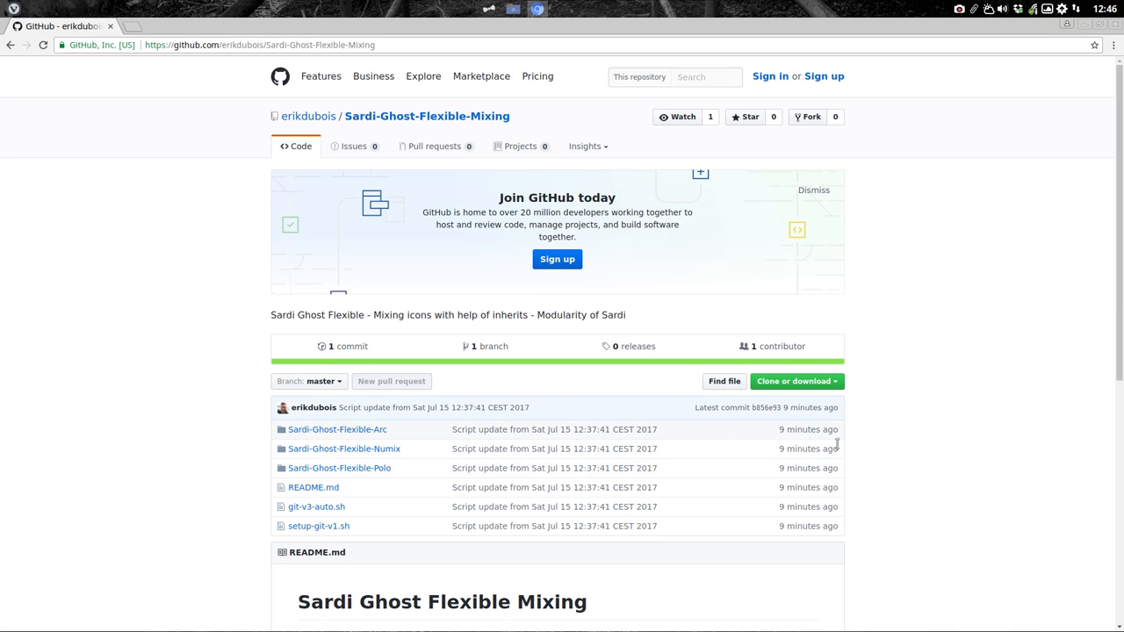
click(793, 381)
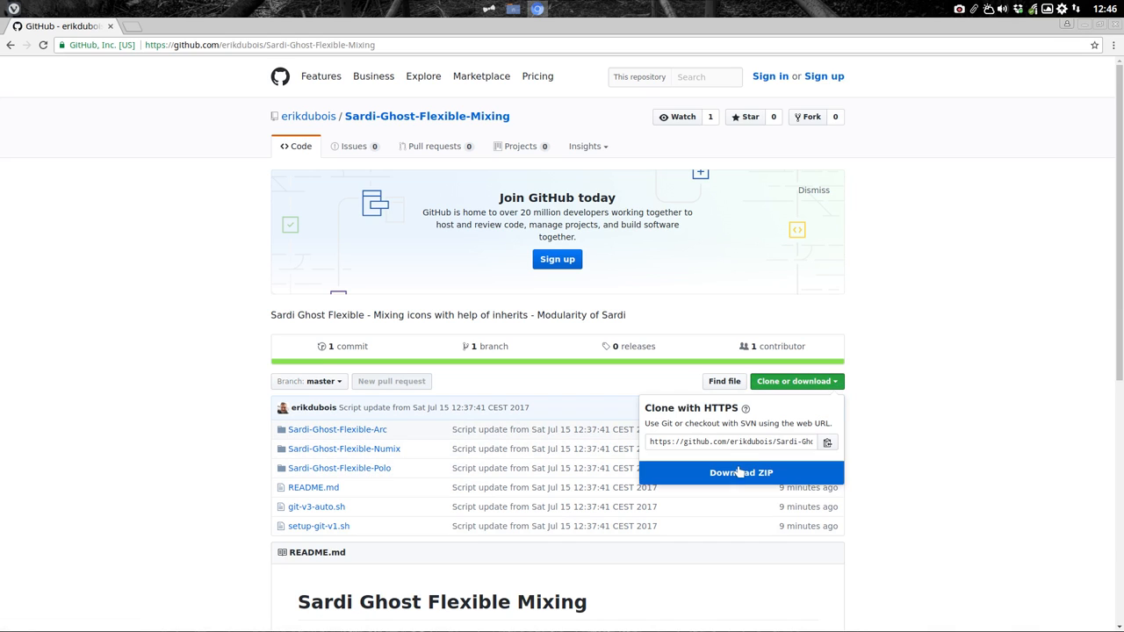
click(740, 473)
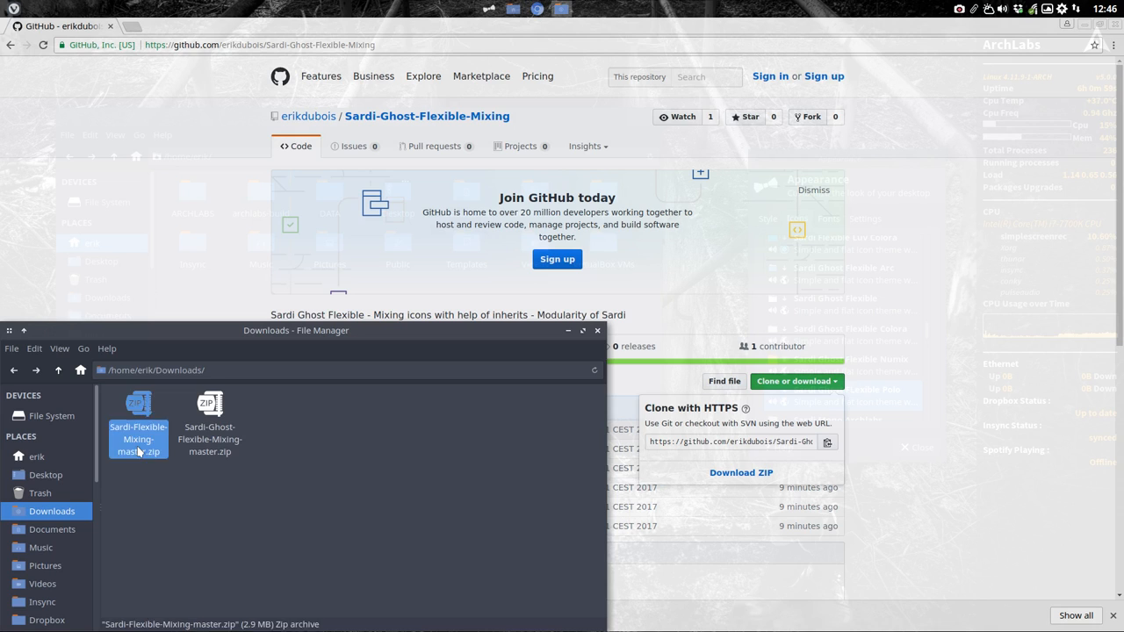
Extract Sardi-Ghost-Flexible-Mixing-master.zip into Downloads and open the extracted folder.
right_click(137, 439)
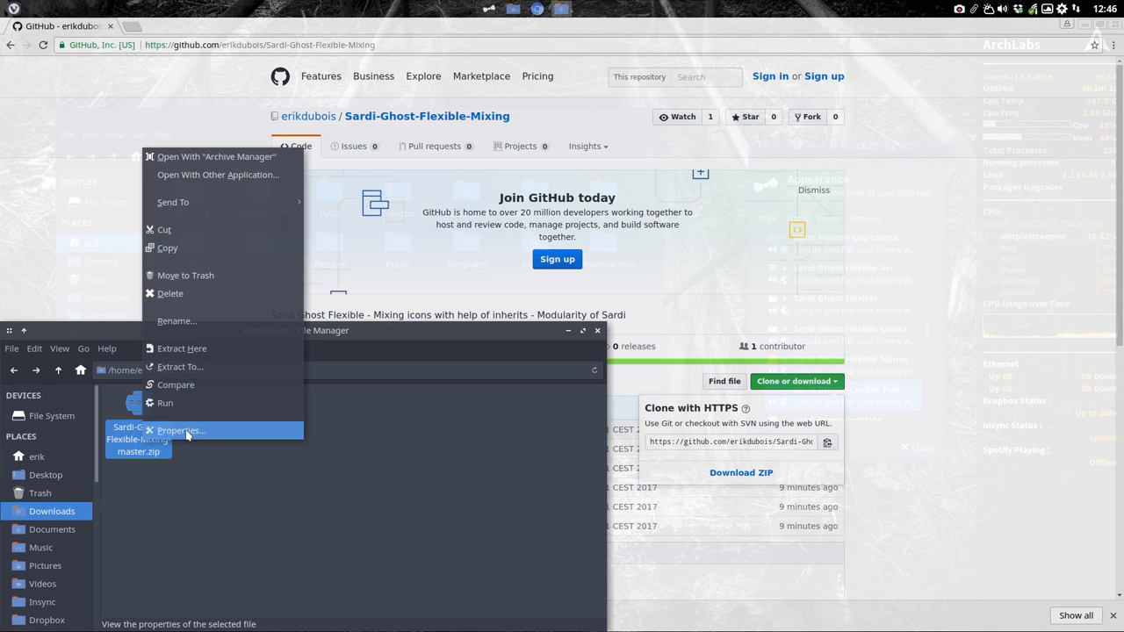
mouse_move(198, 342)
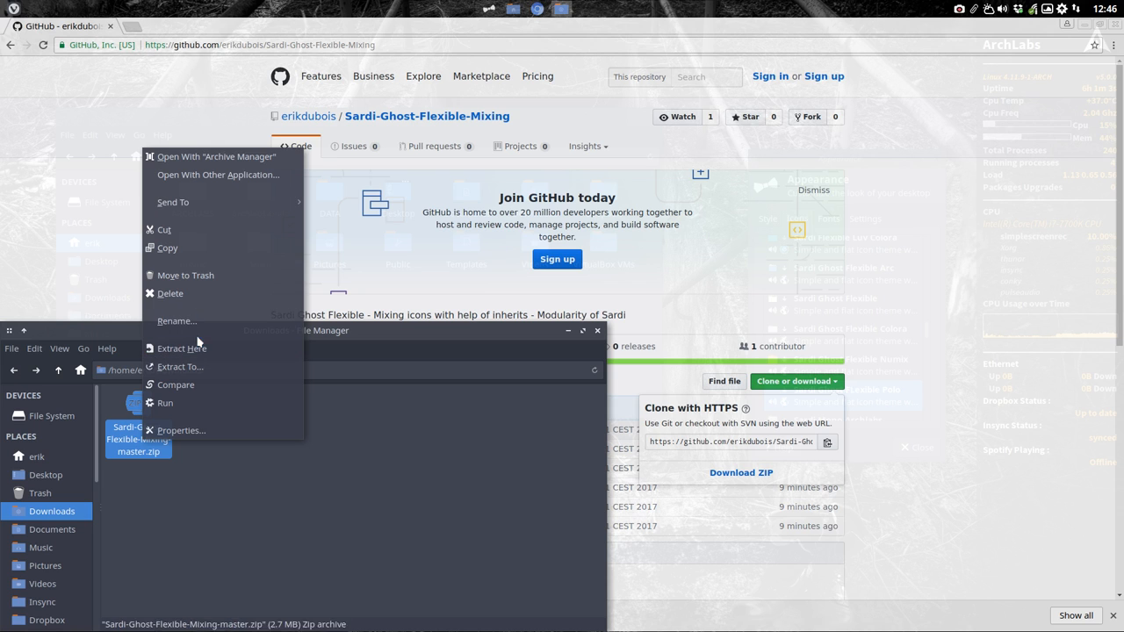
click(182, 347)
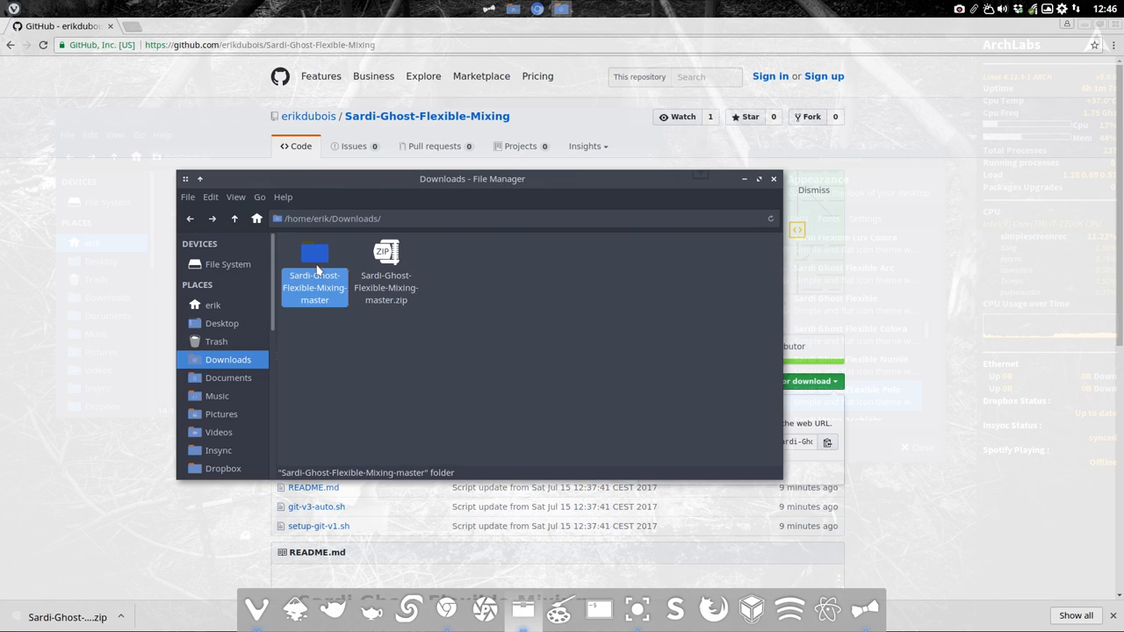
double_click(314, 254)
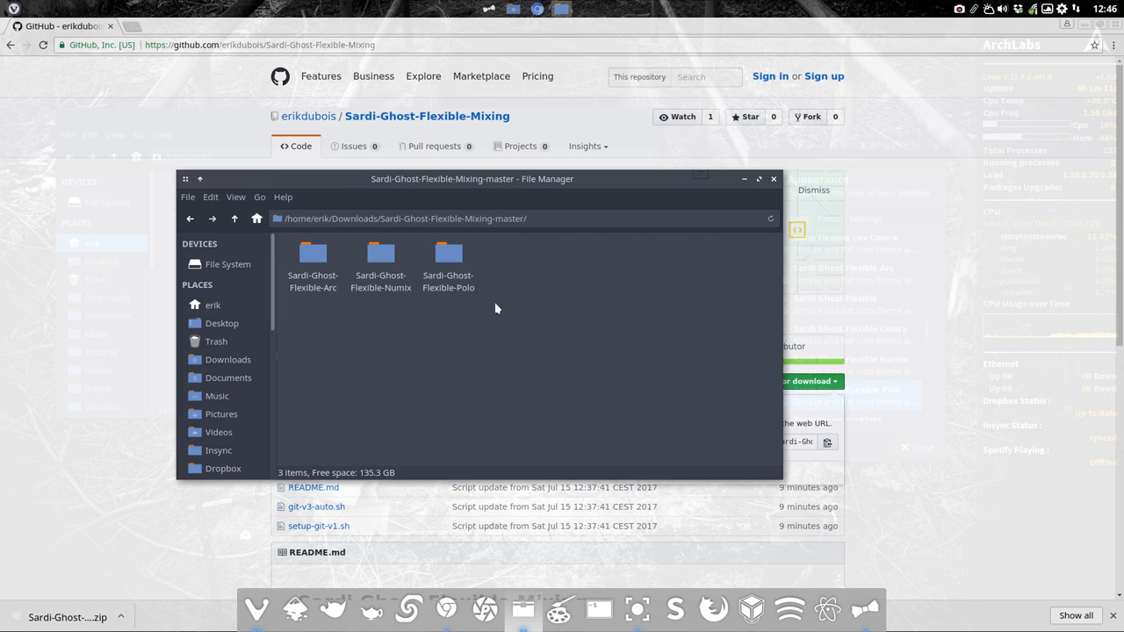
Copy the Arc, Numix and Polo folders into the hidden ~/.icons folder.
key(ctrl+a)
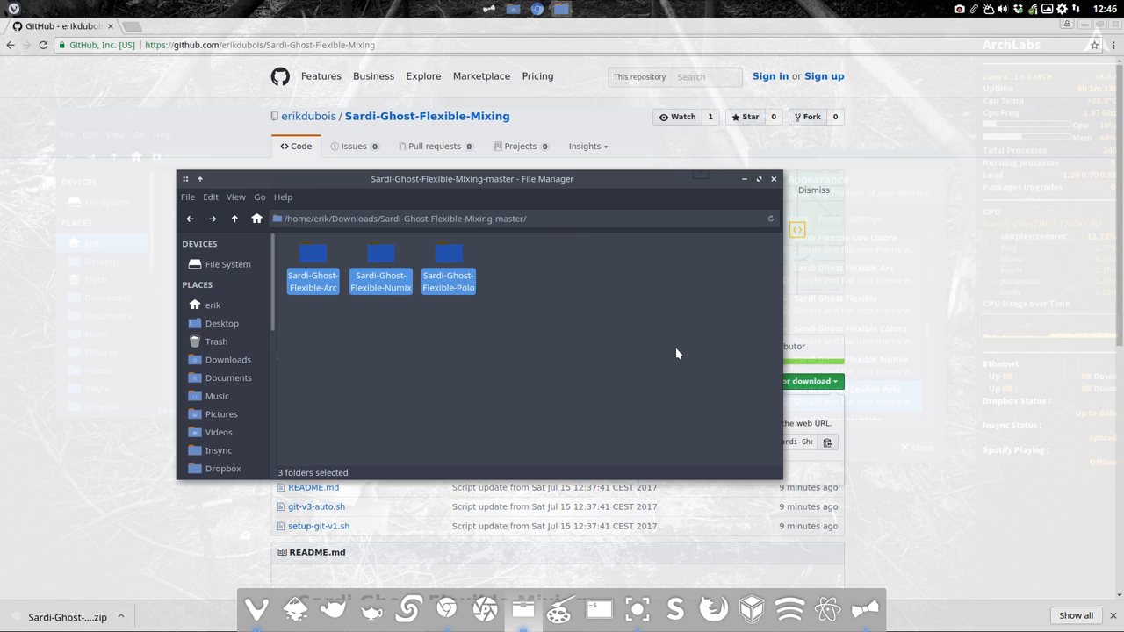
scroll(down, 3)
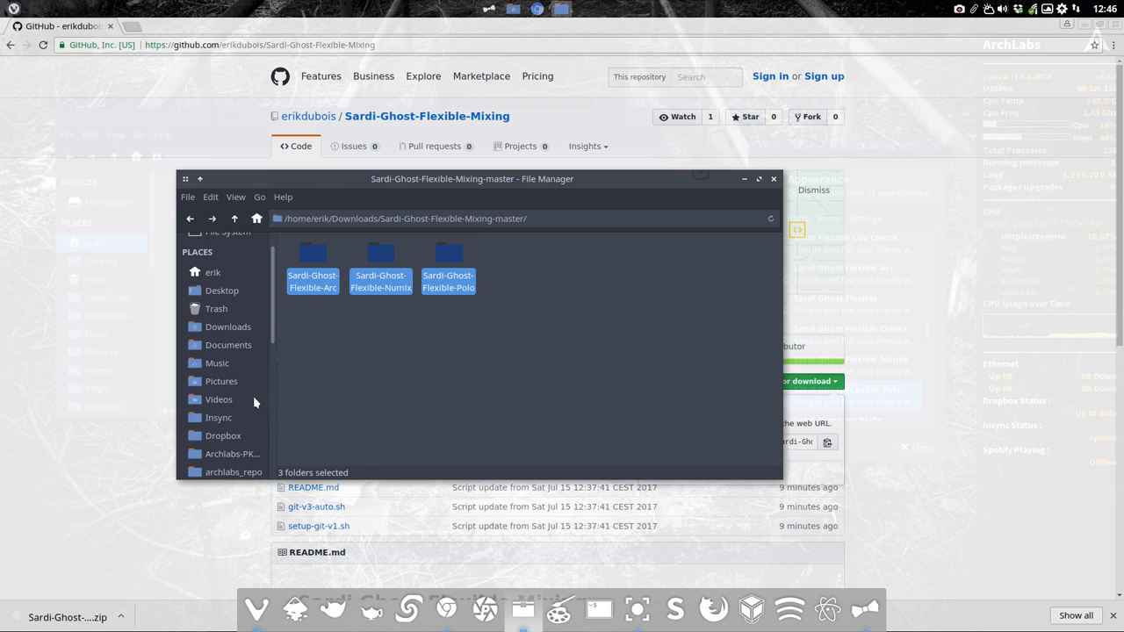
scroll(down, 3)
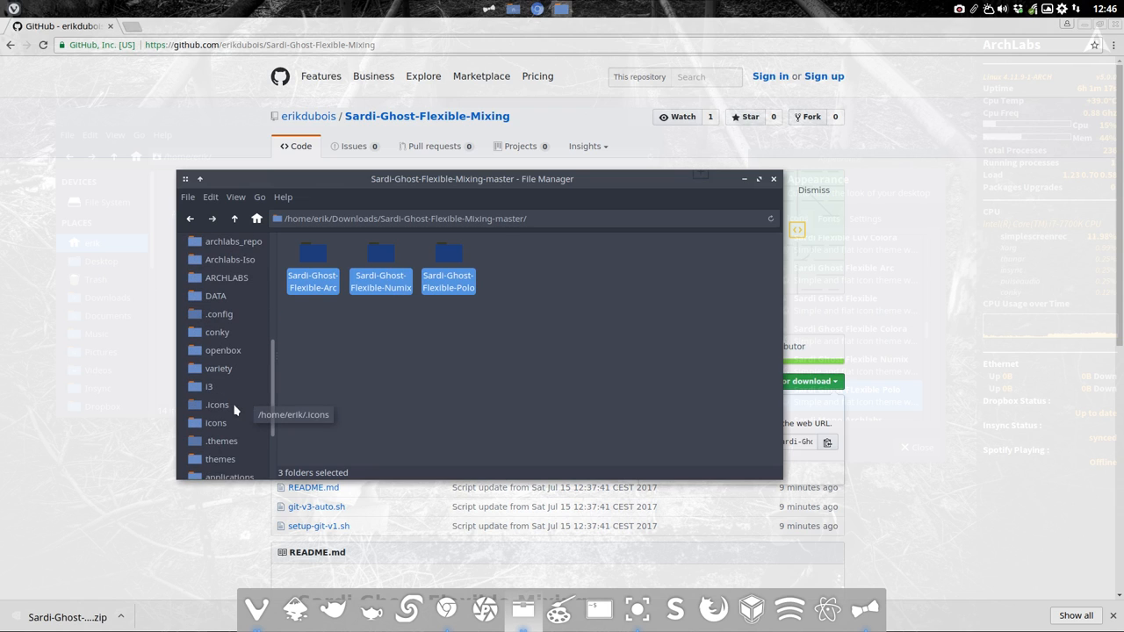
click(217, 405)
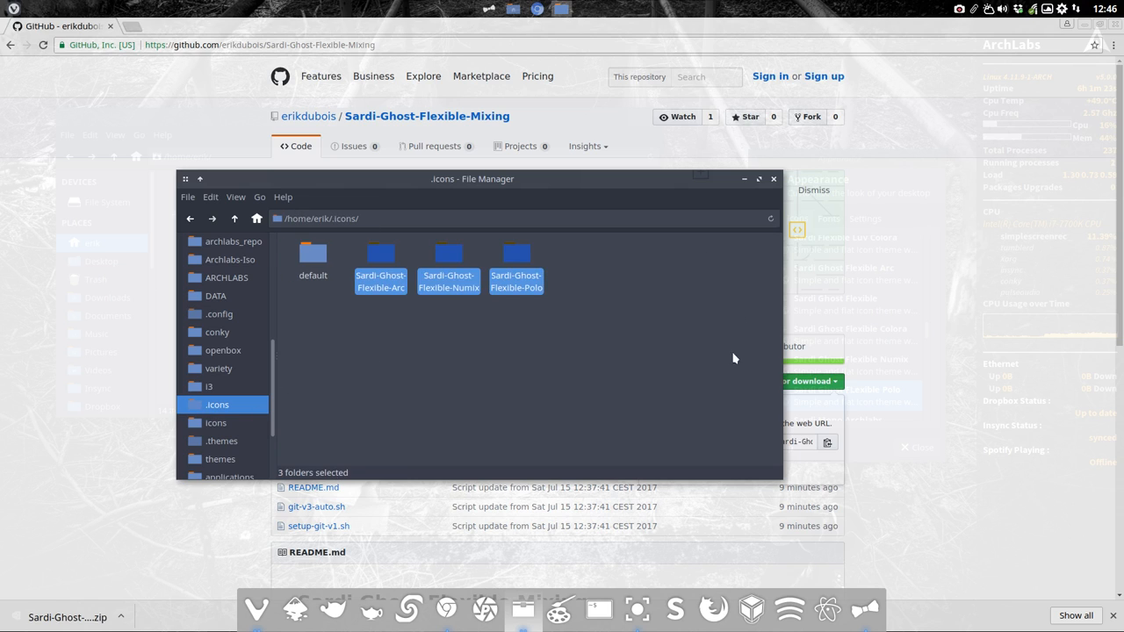
click(590, 364)
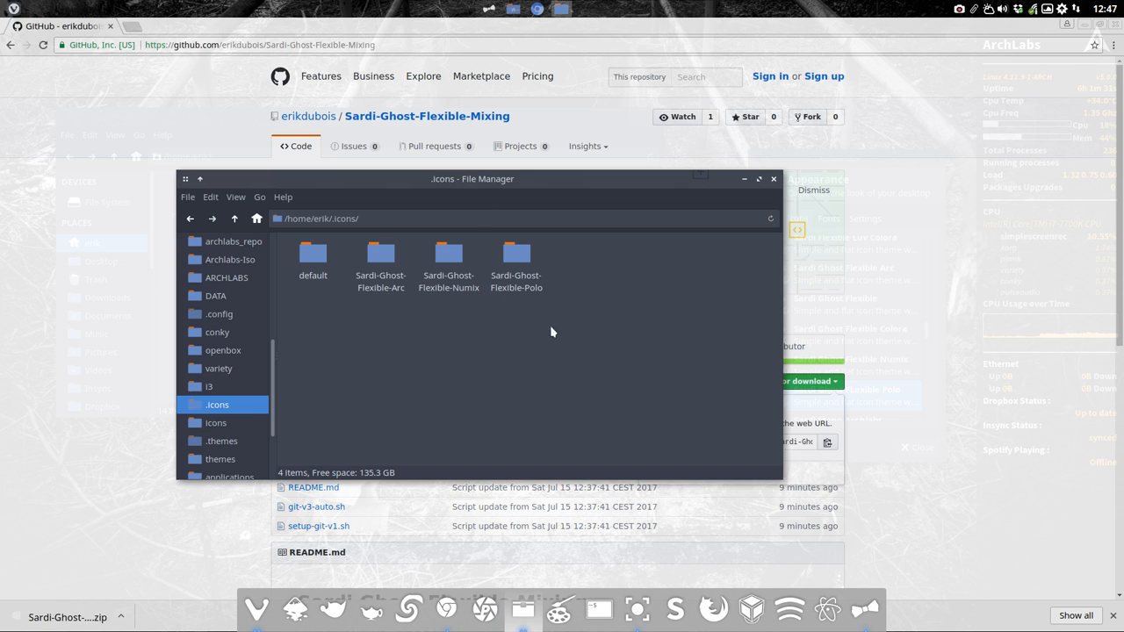
mouse_move(886, 390)
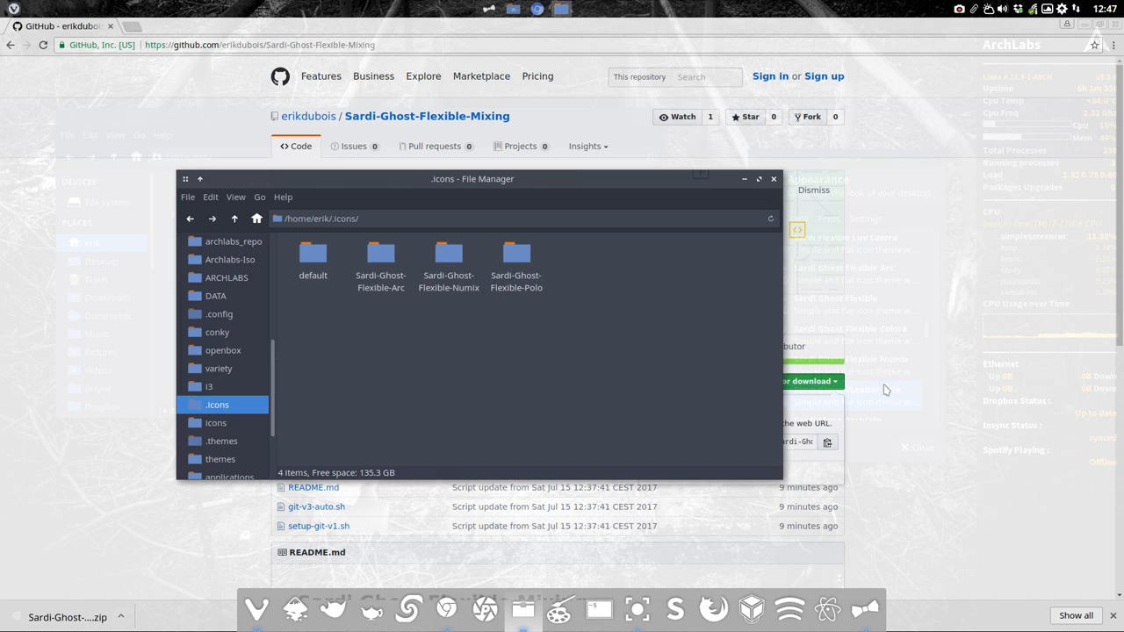